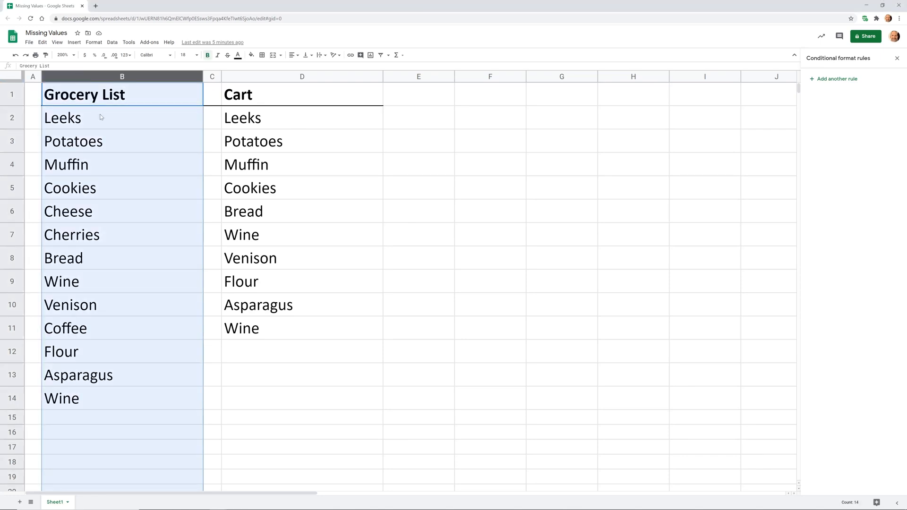
Compare grocery items like Potatoes, Cherries and Cookies against Leeks in the Cart list.
{"action": "left_click_drag", "start_coordinate": [62, 117], "coordinate": [78, 375]}
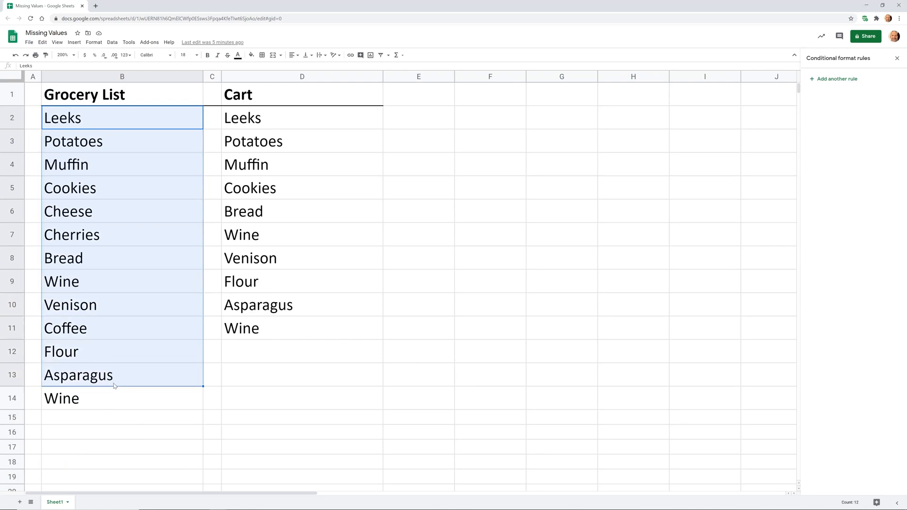
{"action": "mouse_move", "coordinate": [329, 120]}
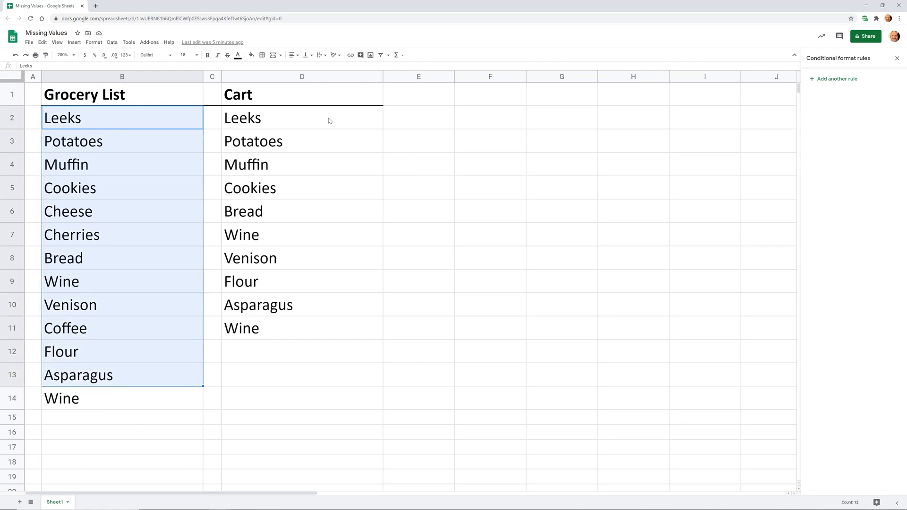
{"action": "left_click", "coordinate": [73, 141]}
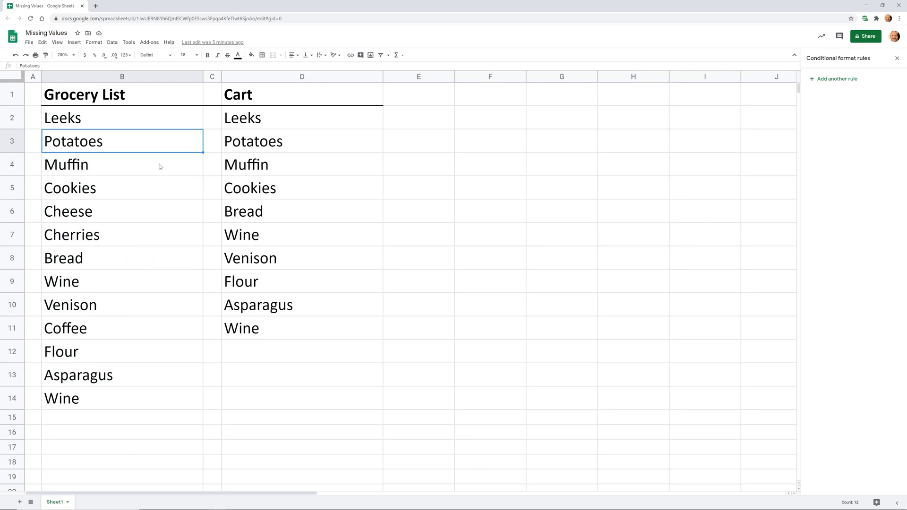
{"action": "left_click", "coordinate": [301, 117]}
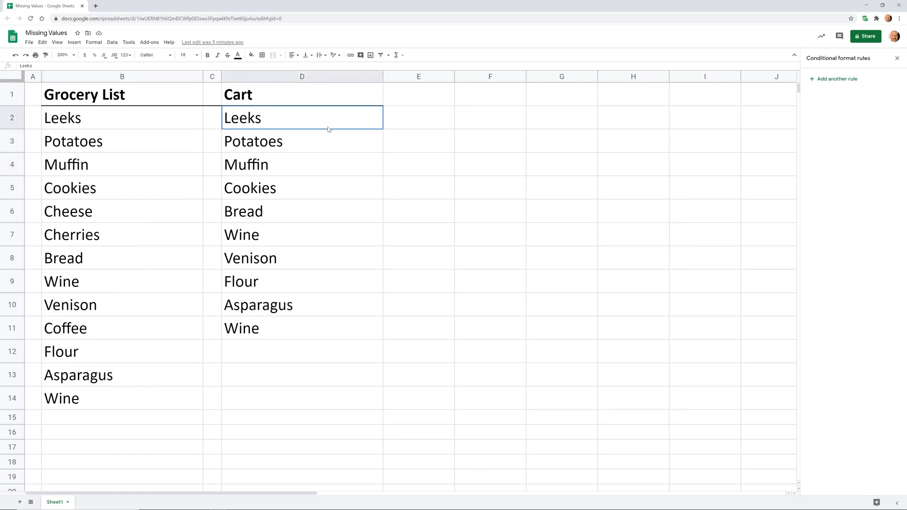
{"action": "left_click", "coordinate": [71, 235]}
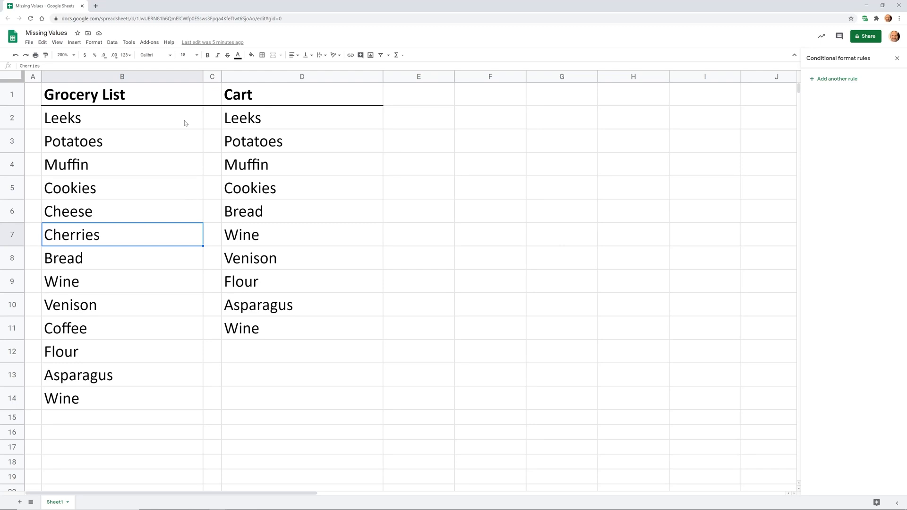
{"action": "left_click", "coordinate": [121, 117]}
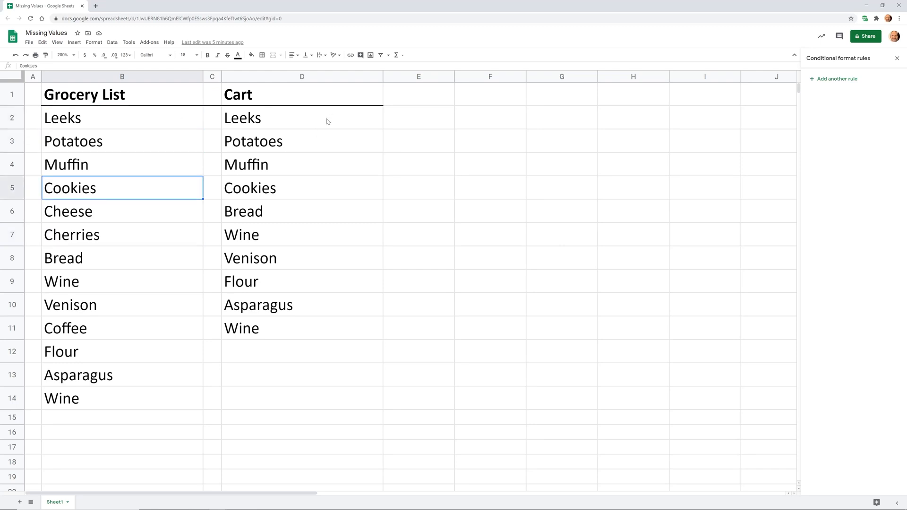
{"action": "left_click", "coordinate": [302, 117]}
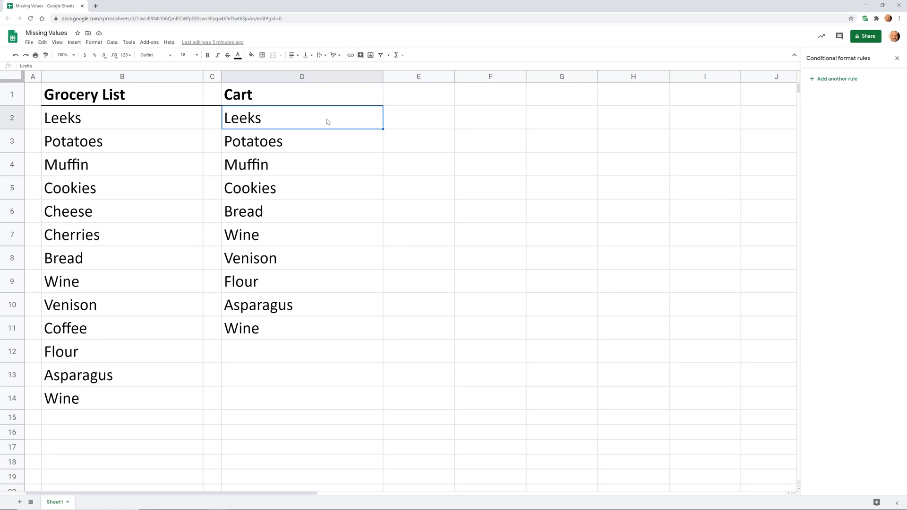
{"action": "mouse_move", "coordinate": [410, 123]}
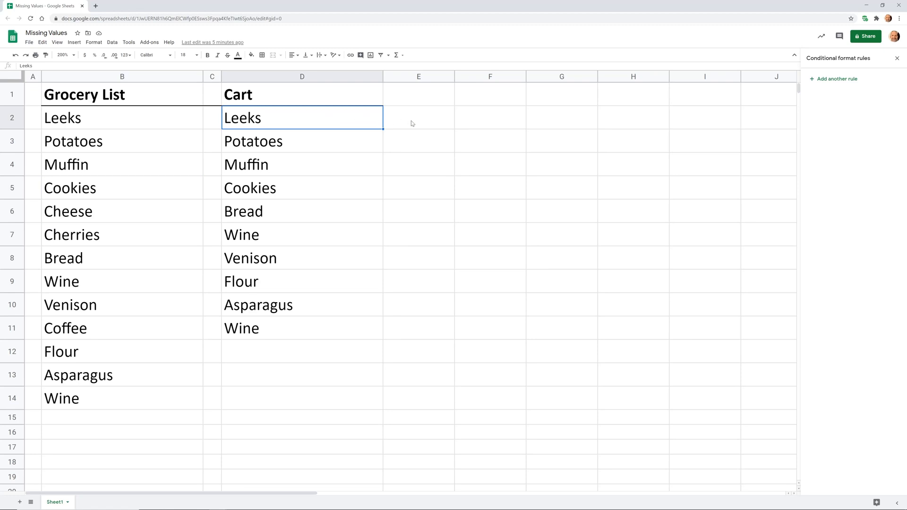
Choose E2 at the top of the helper cells beside the lists for the count formula.
{"action": "left_click", "coordinate": [418, 117]}
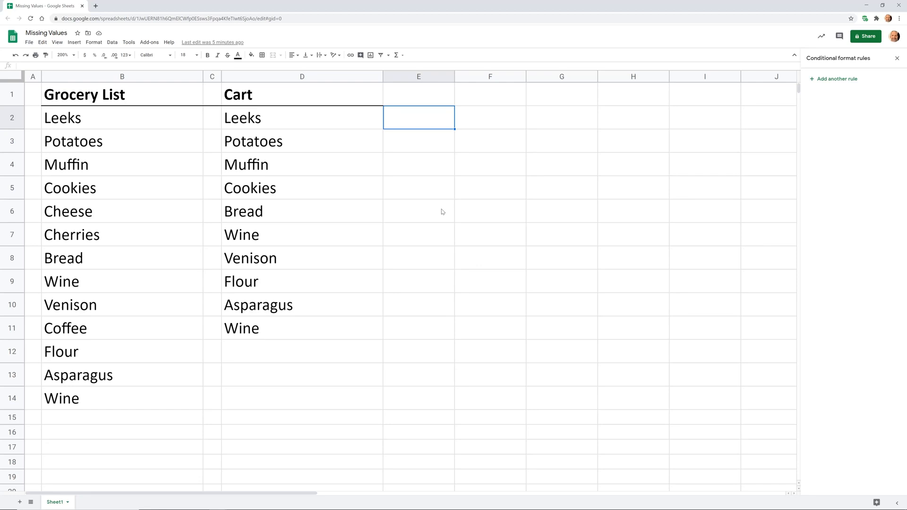
{"action": "mouse_move", "coordinate": [434, 117]}
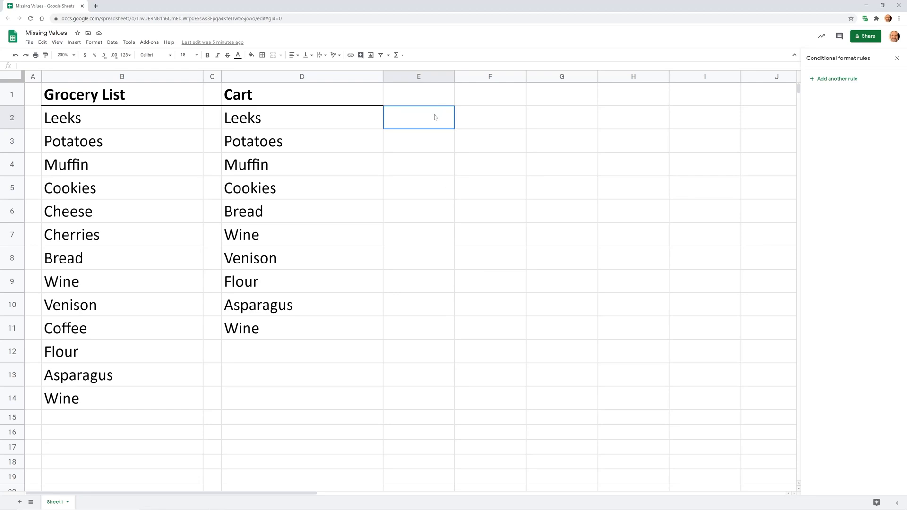
{"action": "left_click_drag", "start_coordinate": [418, 117], "coordinate": [418, 397]}
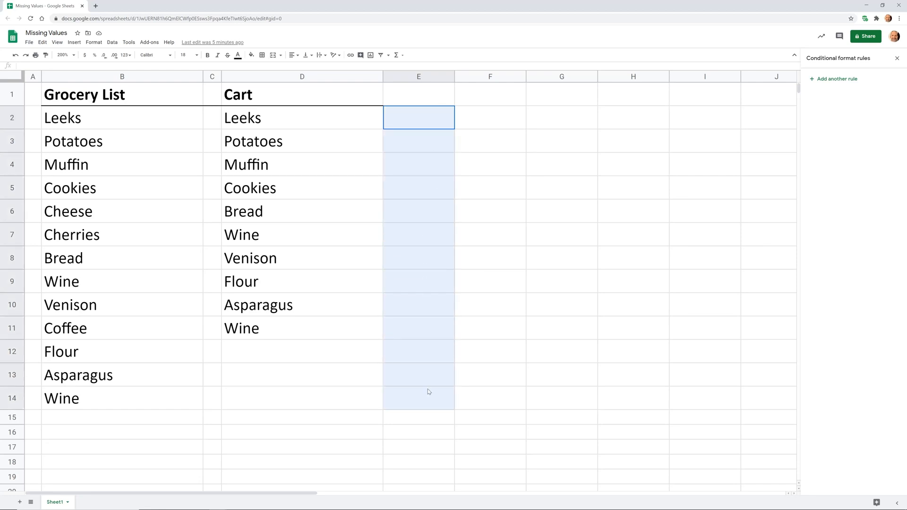
{"action": "left_click", "coordinate": [418, 118]}
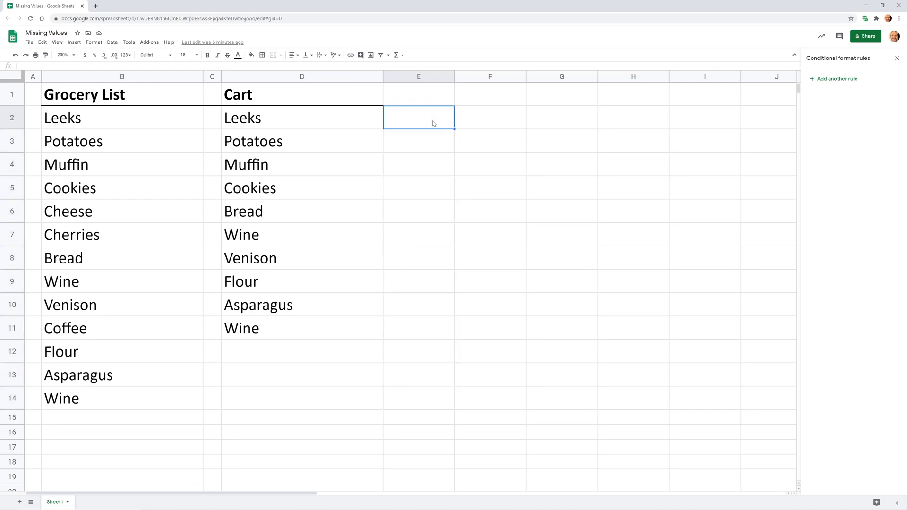
Enter =COUNTIF(D$2:D$11,B2) in E2, counting Leeks in the Cart list as 1.
{"action": "type", "text": "=COUNTIF("}
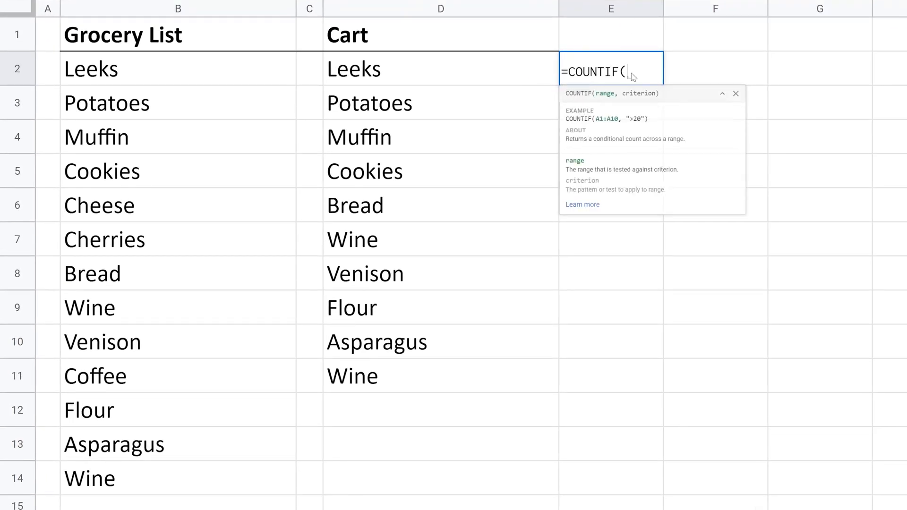
{"action": "mouse_move", "coordinate": [429, 76]}
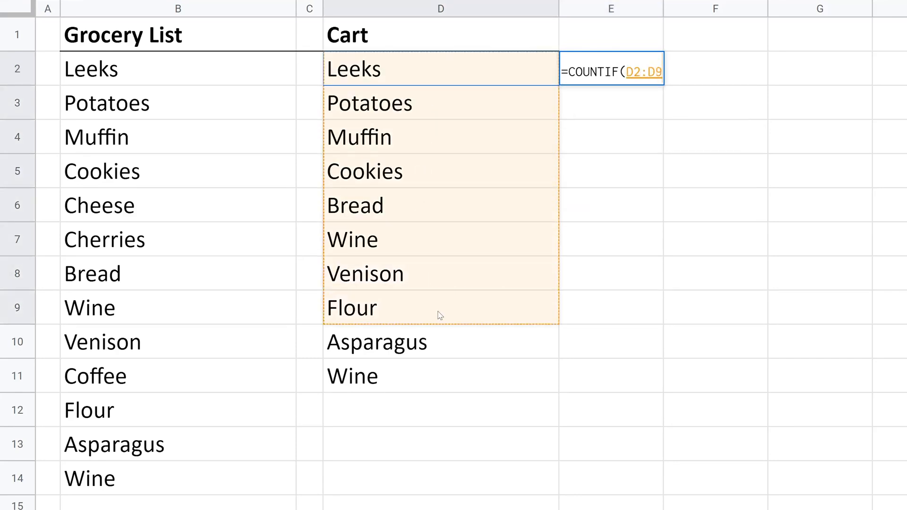
{"action": "left_click_drag", "start_coordinate": [440, 315], "coordinate": [439, 375]}
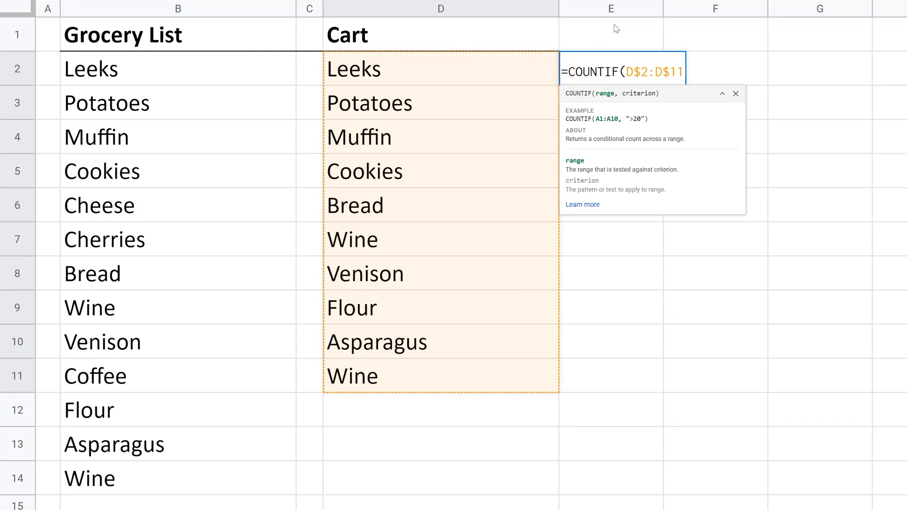
{"action": "mouse_move", "coordinate": [607, 27]}
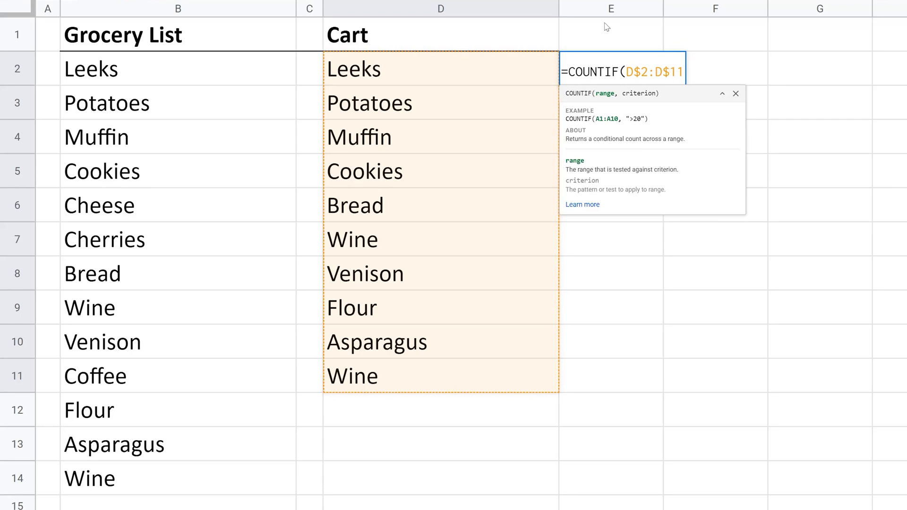
{"action": "mouse_move", "coordinate": [236, 71]}
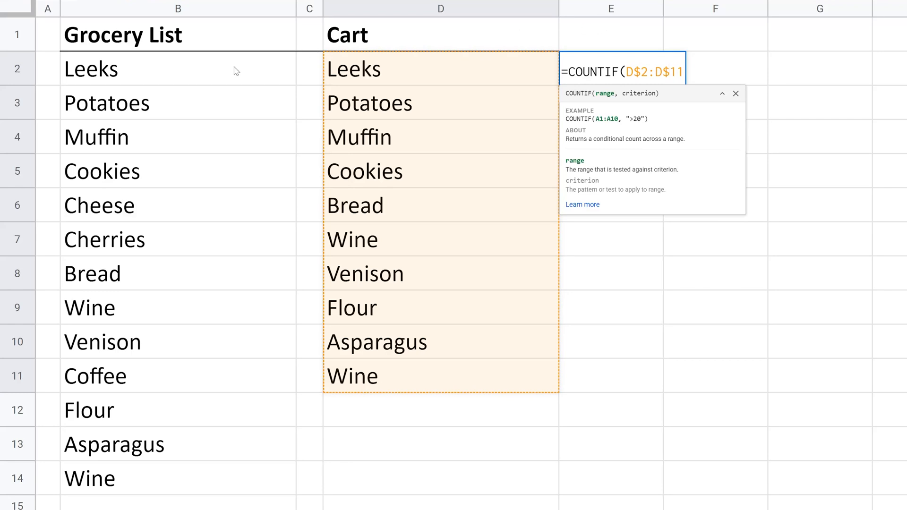
{"action": "mouse_move", "coordinate": [233, 113]}
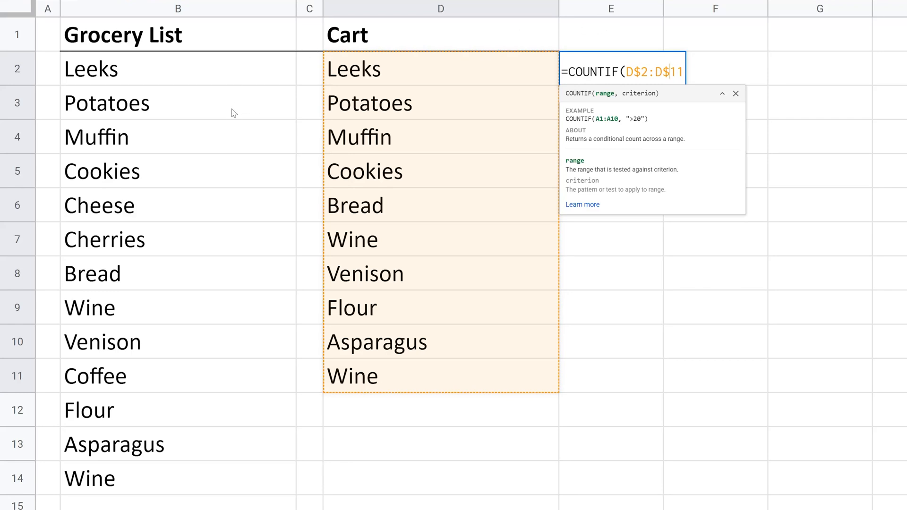
{"action": "mouse_move", "coordinate": [378, 239]}
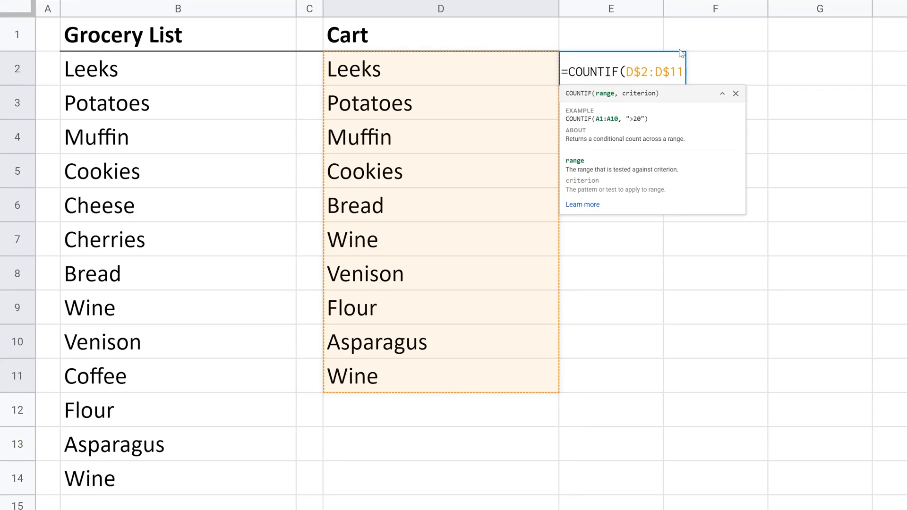
{"action": "type", "text": ","}
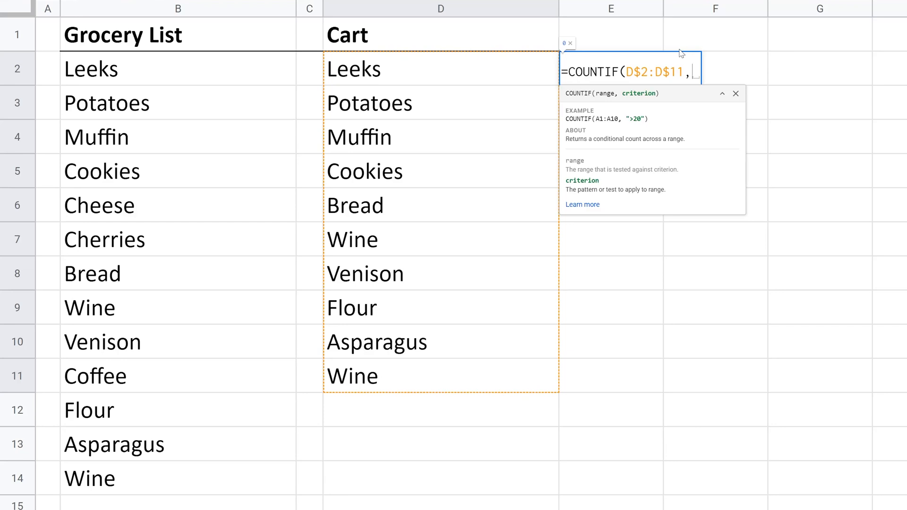
{"action": "type", "text": "B2)"}
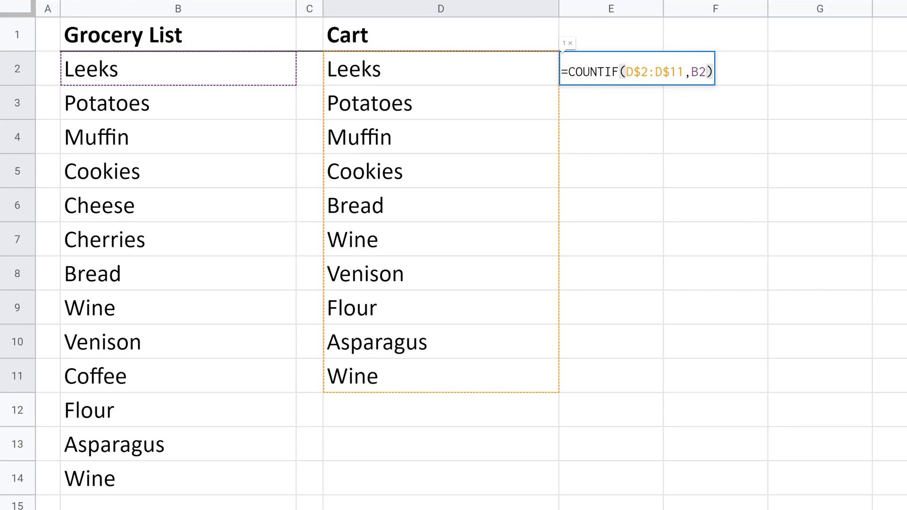
{"action": "key", "text": "Enter"}
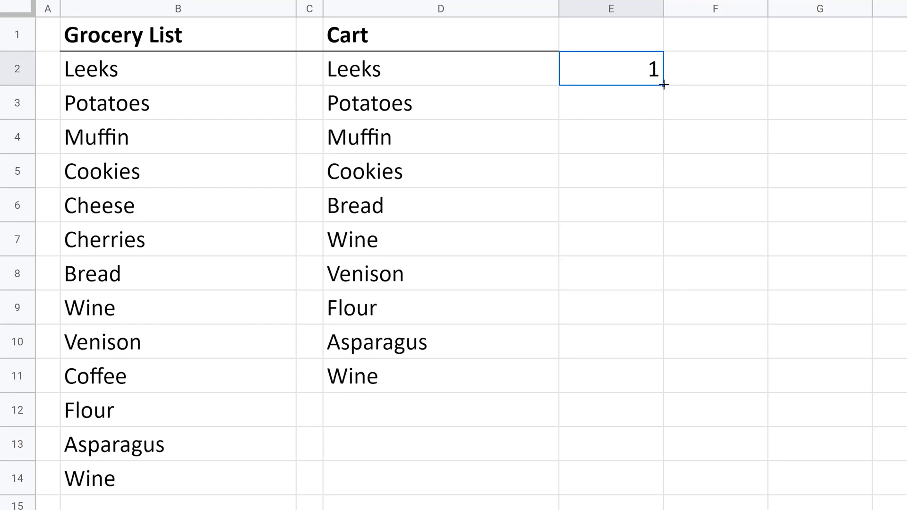
{"action": "left_click_drag", "start_coordinate": [655, 86], "coordinate": [648, 381]}
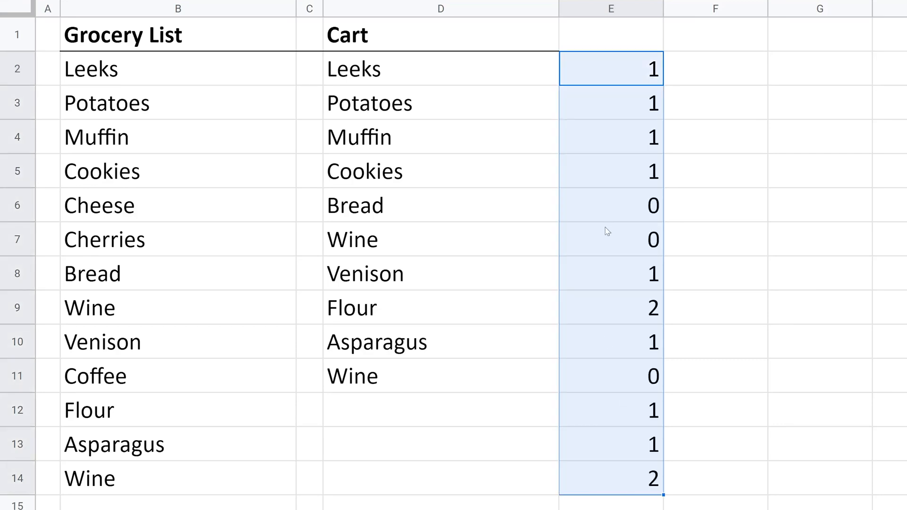
{"action": "left_click", "coordinate": [610, 103]}
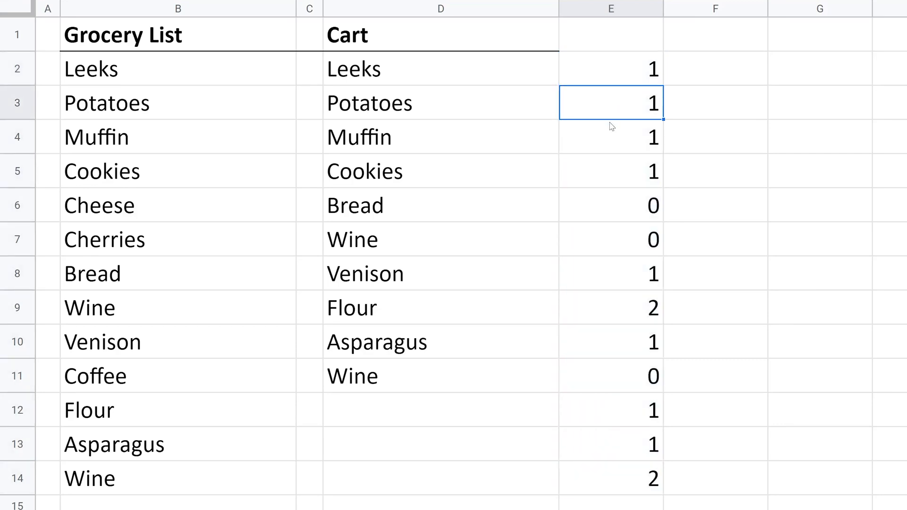
{"action": "left_click", "coordinate": [609, 239]}
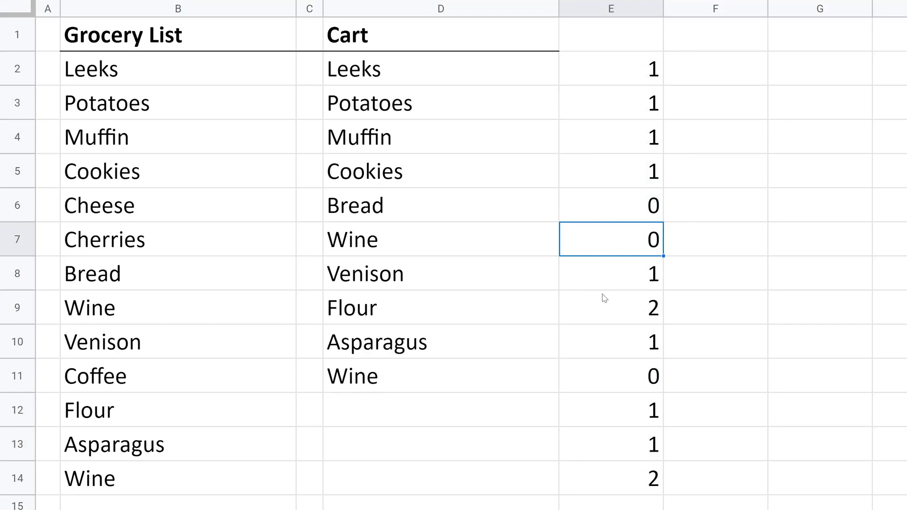
{"action": "left_click", "coordinate": [611, 307]}
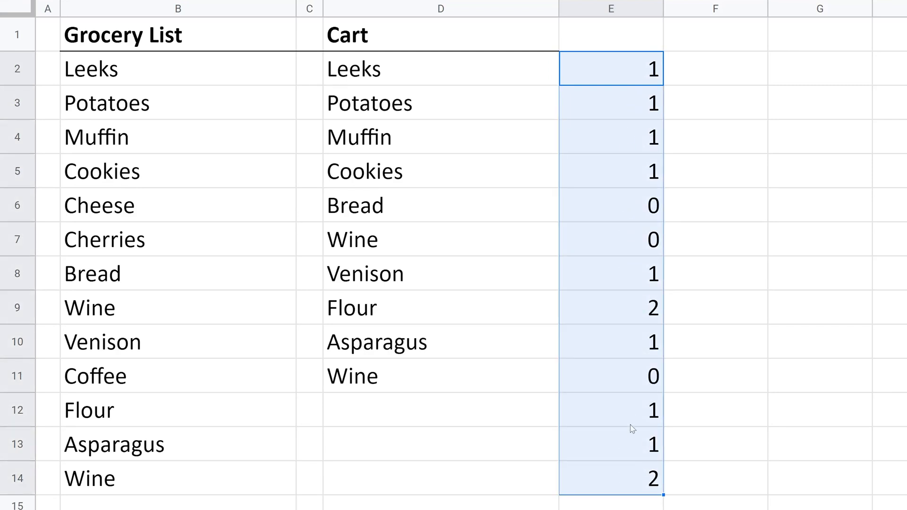
{"action": "left_click", "coordinate": [610, 205]}
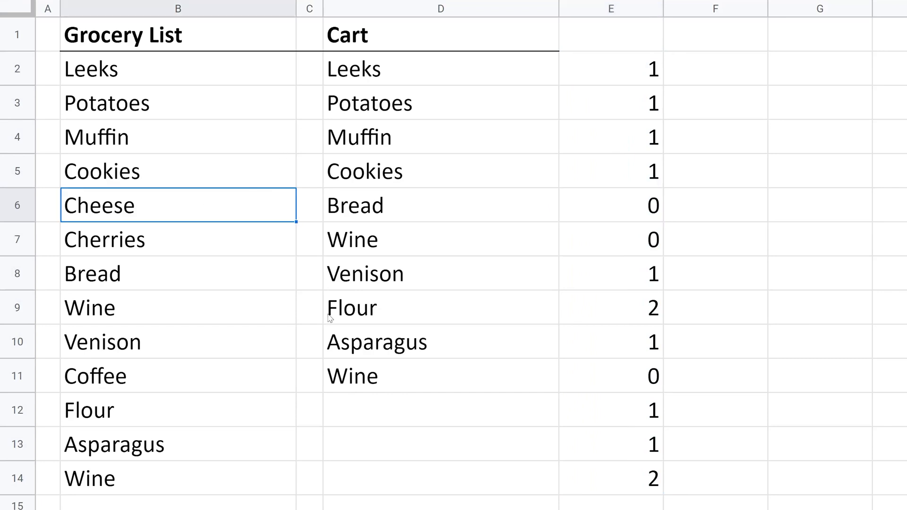
{"action": "mouse_move", "coordinate": [386, 125]}
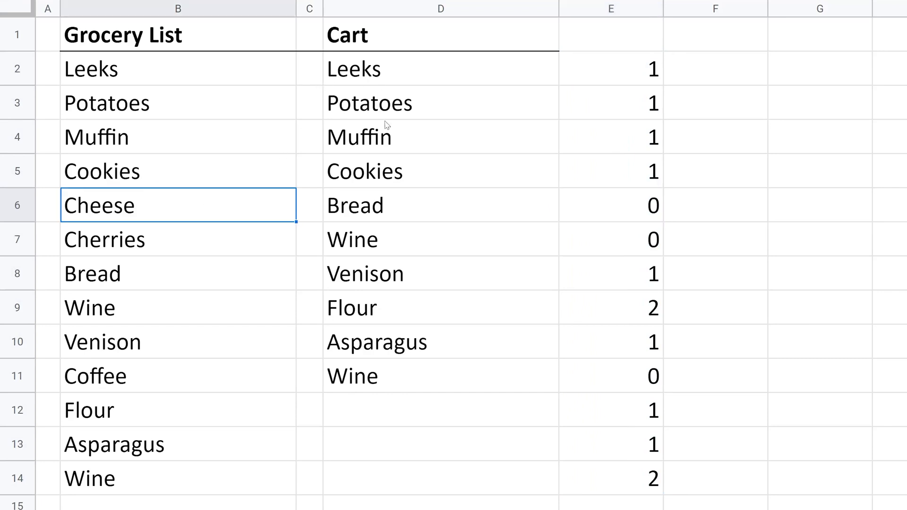
{"action": "mouse_move", "coordinate": [383, 351]}
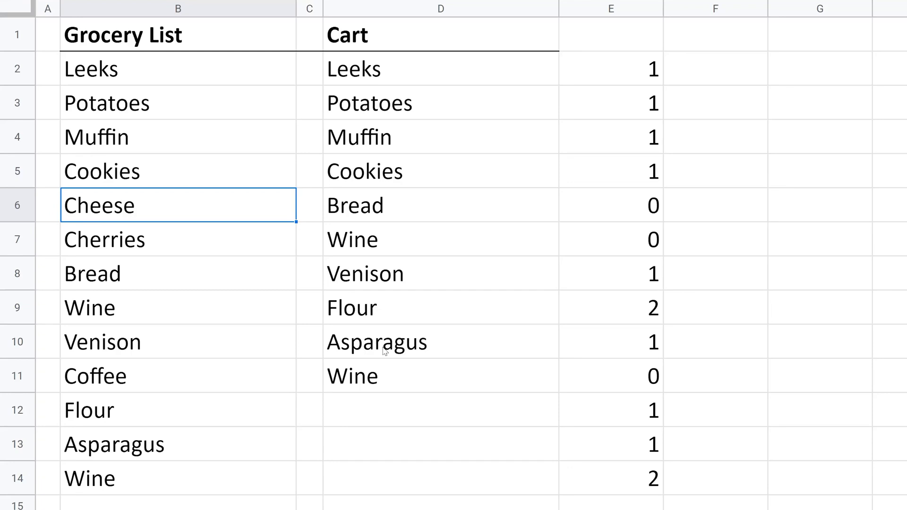
{"action": "left_click", "coordinate": [610, 239]}
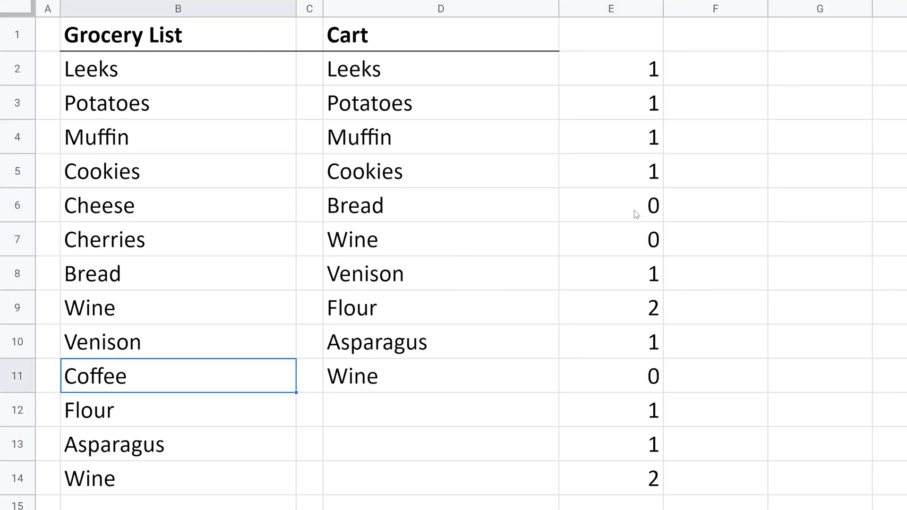
{"action": "left_click", "coordinate": [610, 69]}
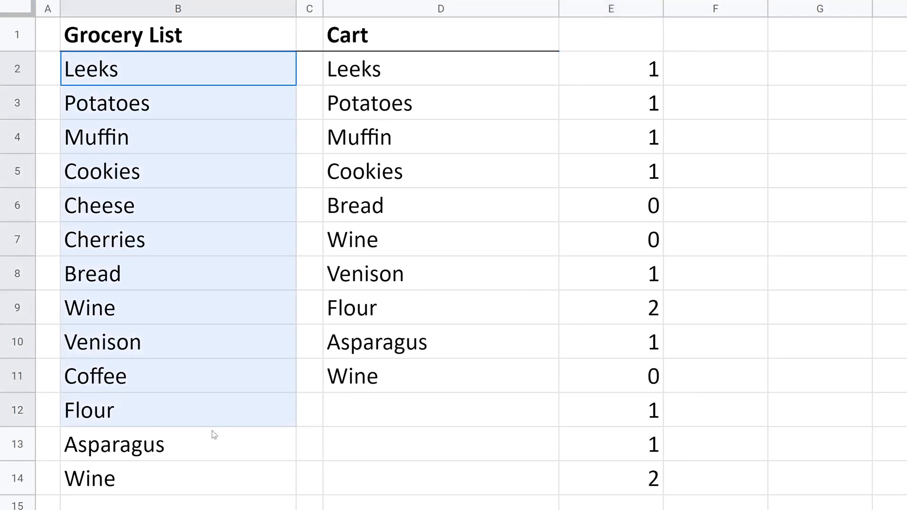
Add a conditional formatting rule for B2:B14 with the 'Custom formula is' condition.
{"action": "left_click", "coordinate": [154, 25]}
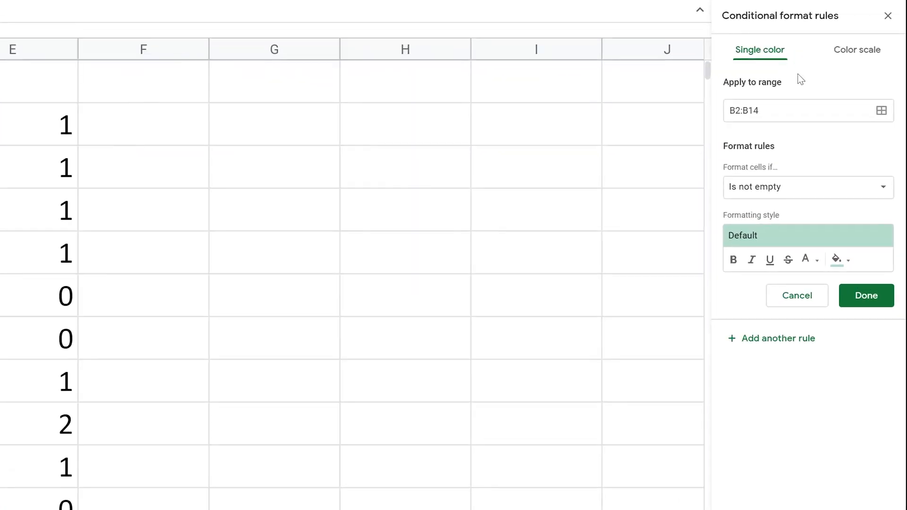
{"action": "mouse_move", "coordinate": [760, 133]}
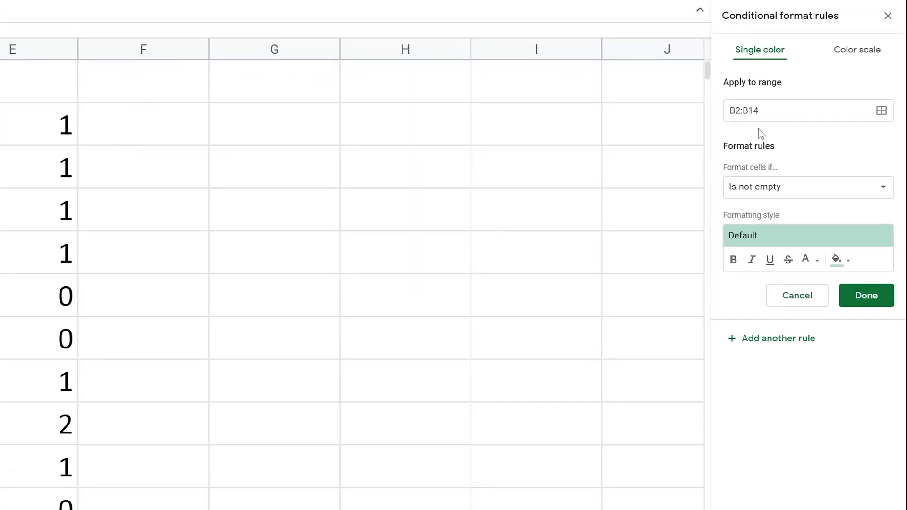
{"action": "mouse_move", "coordinate": [785, 152]}
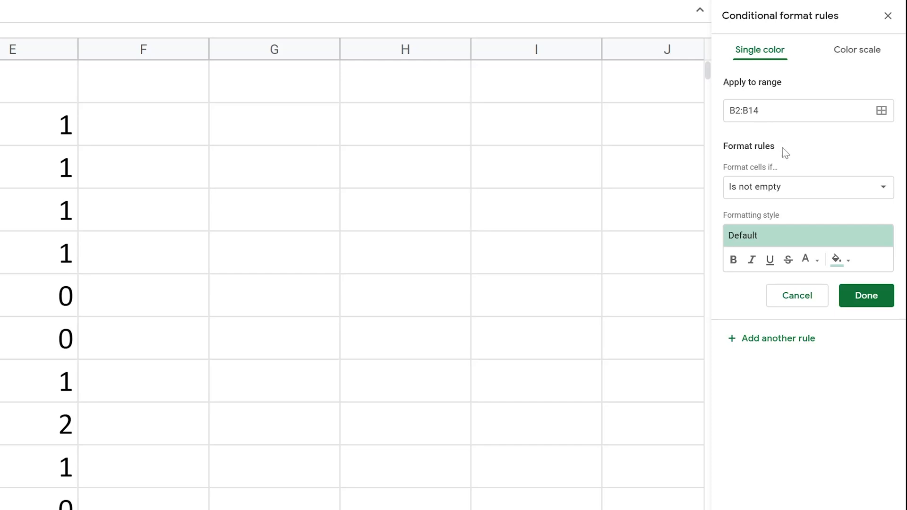
{"action": "left_click", "coordinate": [806, 187]}
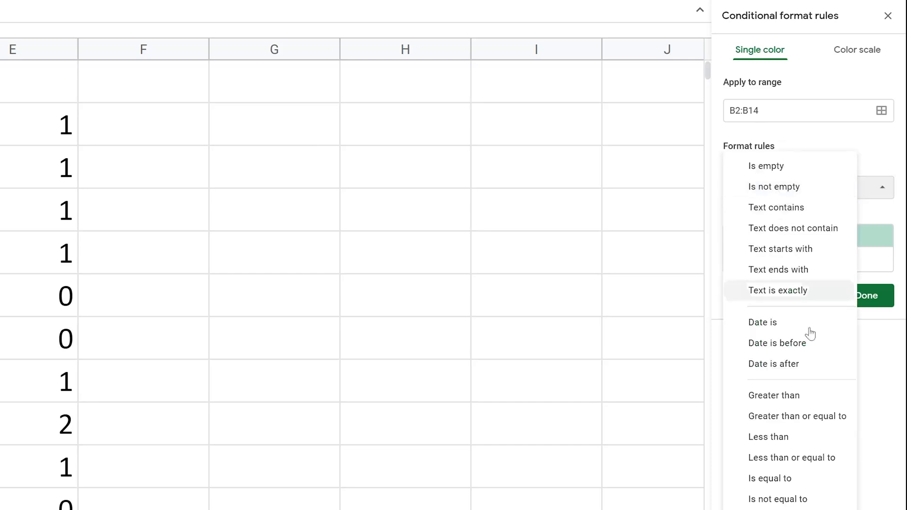
{"action": "scroll", "scroll_direction": "down", "scroll_amount": 3}
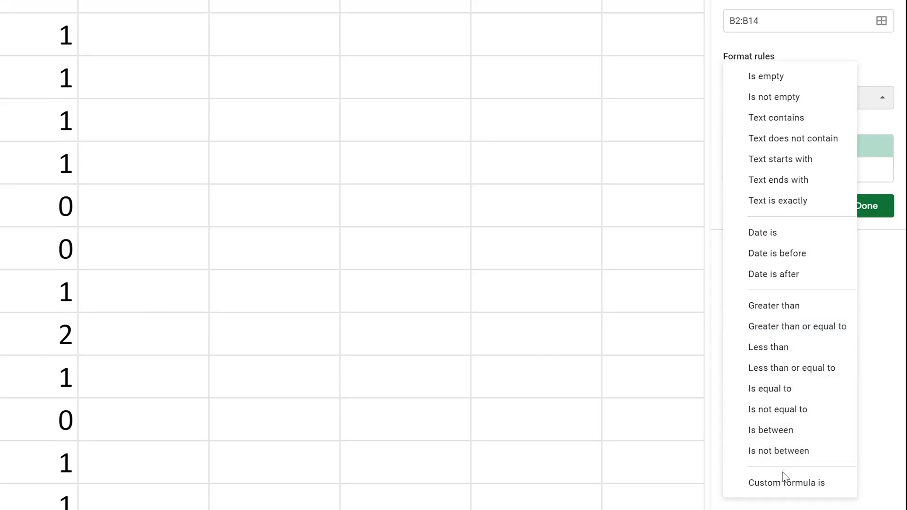
{"action": "left_click", "coordinate": [786, 483]}
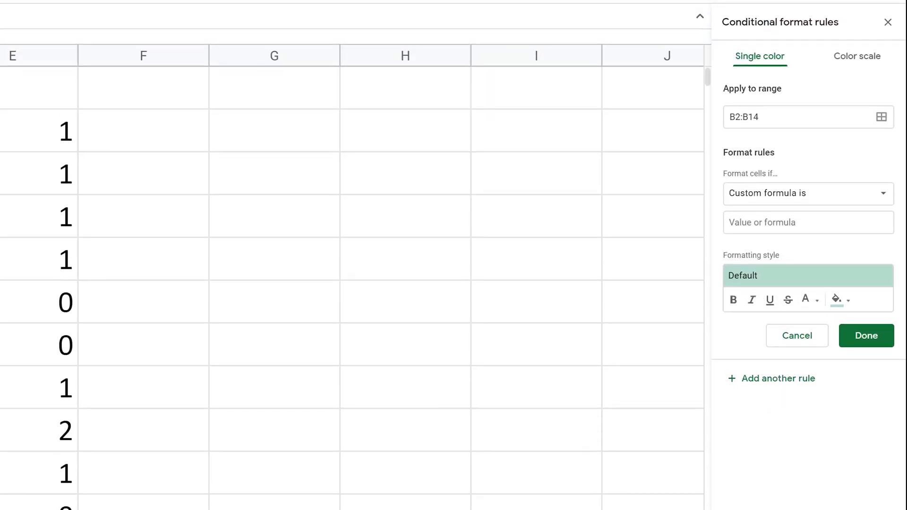
Apply the rule formula =COUNTIF(D$2:D$11,B2)=0 so Cheese, Cherries and Coffee turn green.
{"action": "left_click", "coordinate": [806, 222]}
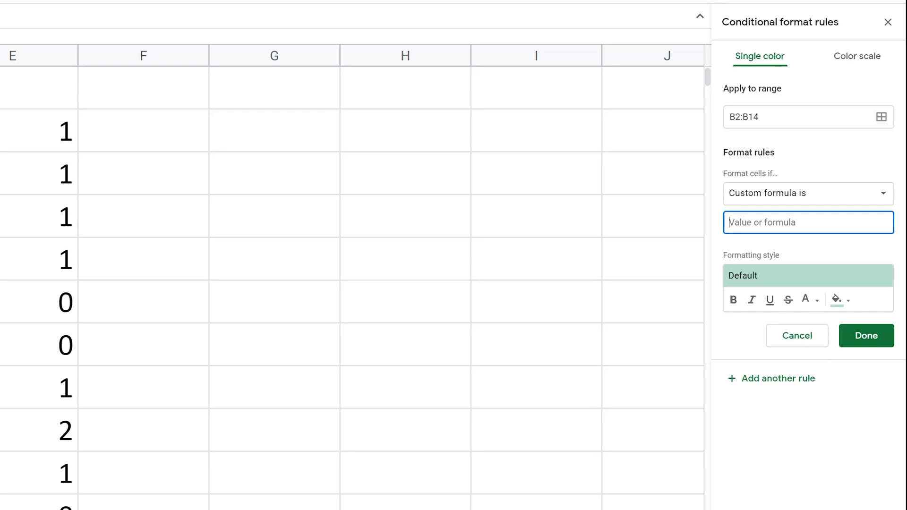
{"action": "type", "text": "=COUNTIF(D$2:D$11,B2)"}
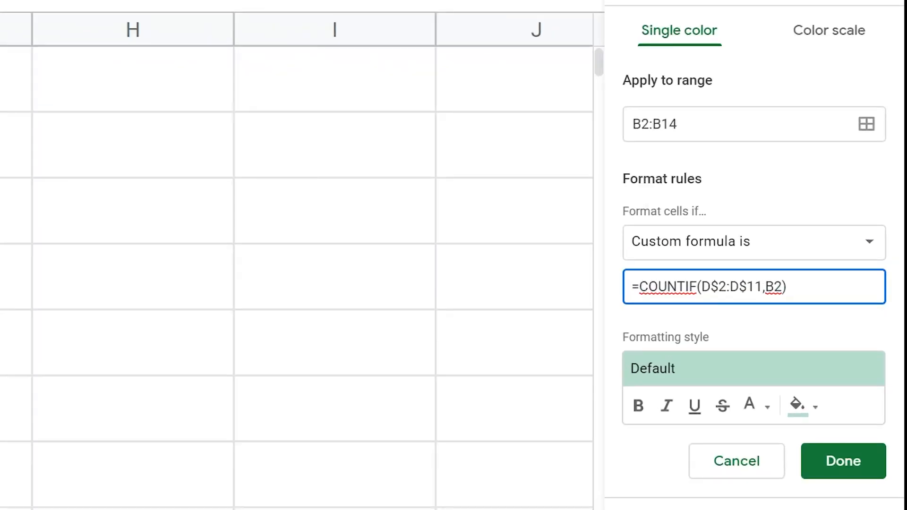
{"action": "type", "text": "="}
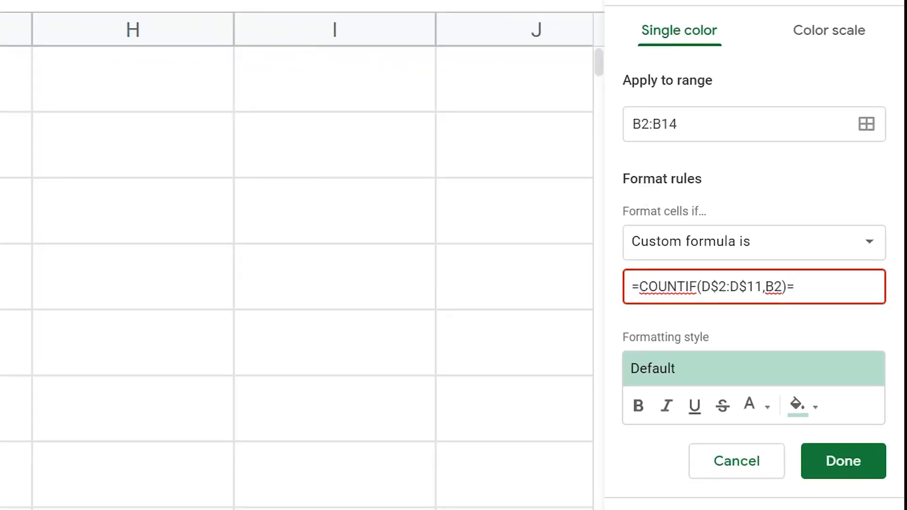
{"action": "left_click", "coordinate": [842, 461]}
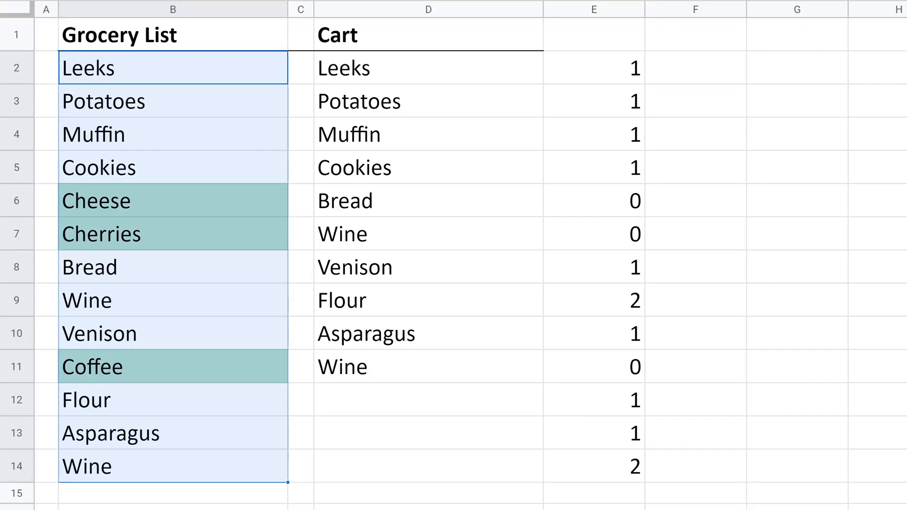
{"action": "mouse_move", "coordinate": [149, 209]}
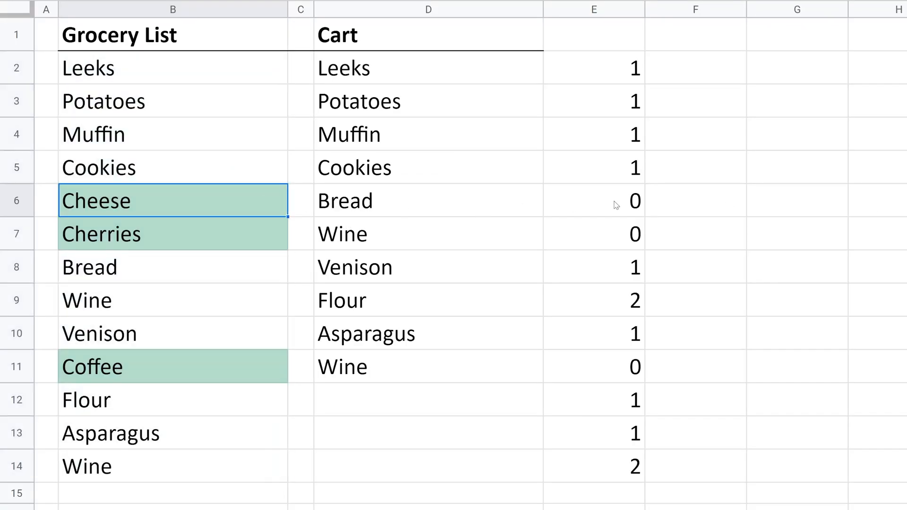
{"action": "left_click", "coordinate": [593, 200]}
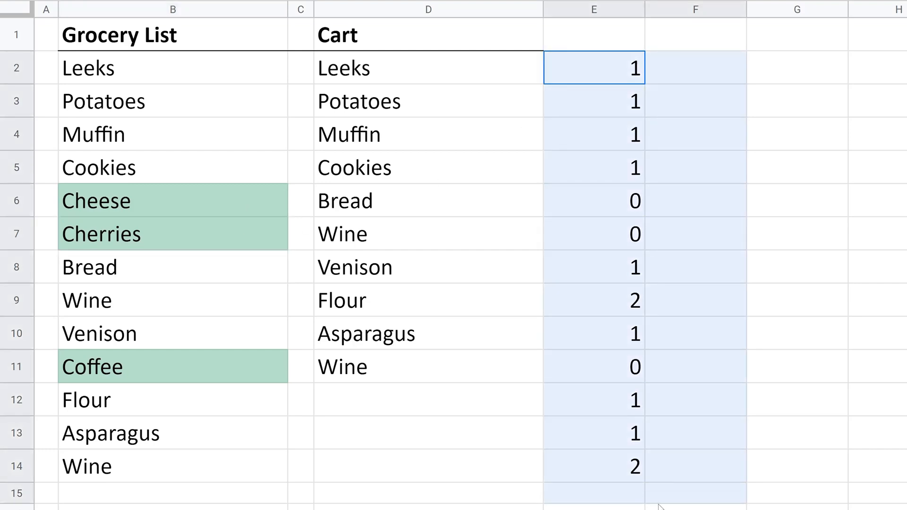
Clear the COUNTIF helper values from E2:E14.
{"action": "key", "text": "Delete"}
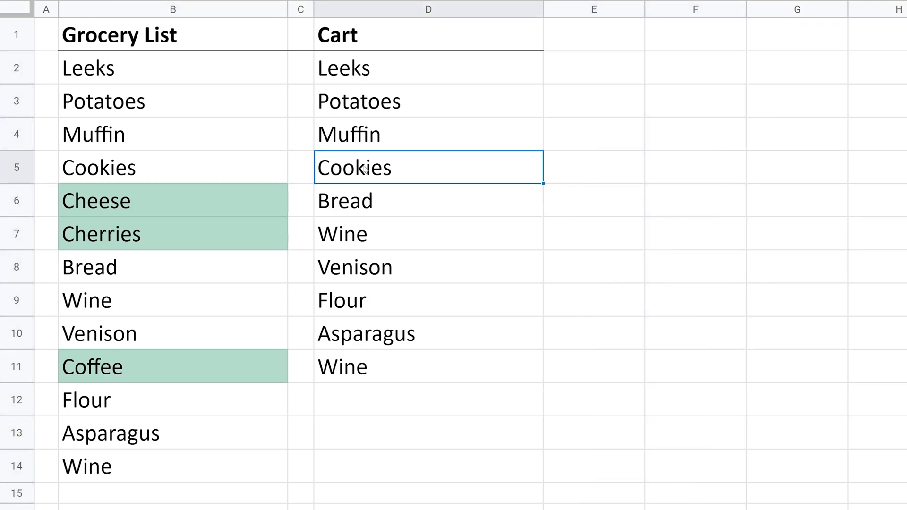
{"action": "mouse_move", "coordinate": [167, 165]}
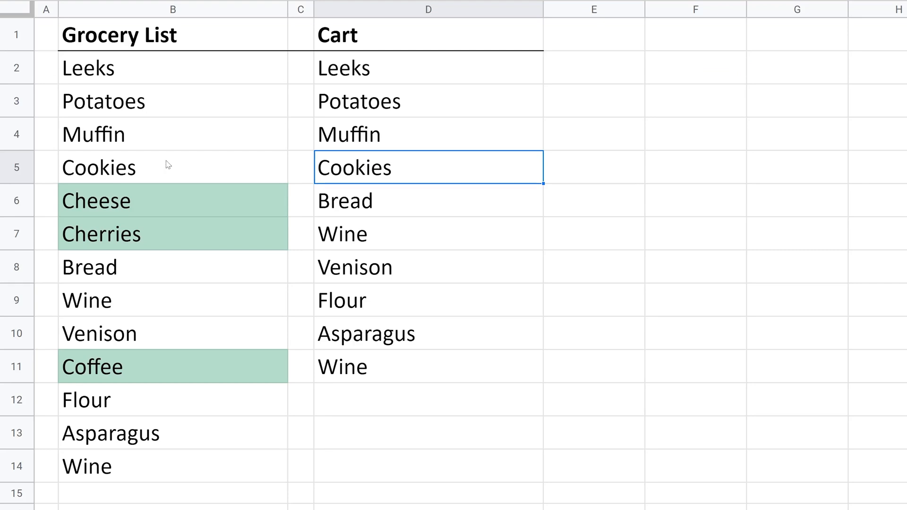